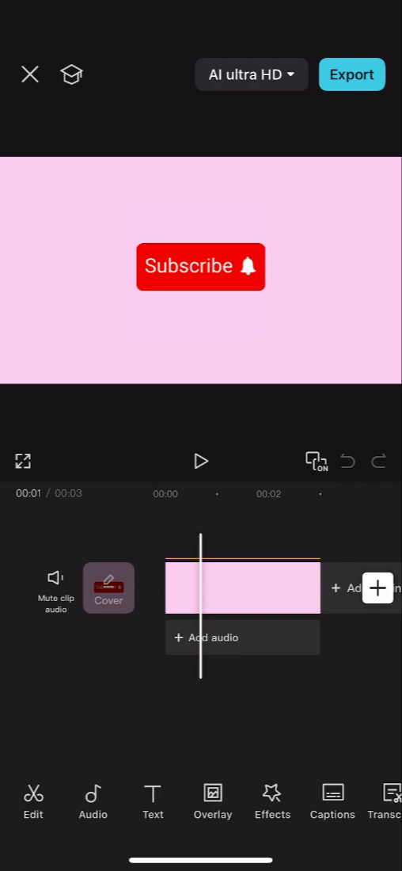
Step: Open the pink Subscribe bell frame still in Photos
click(351, 73)
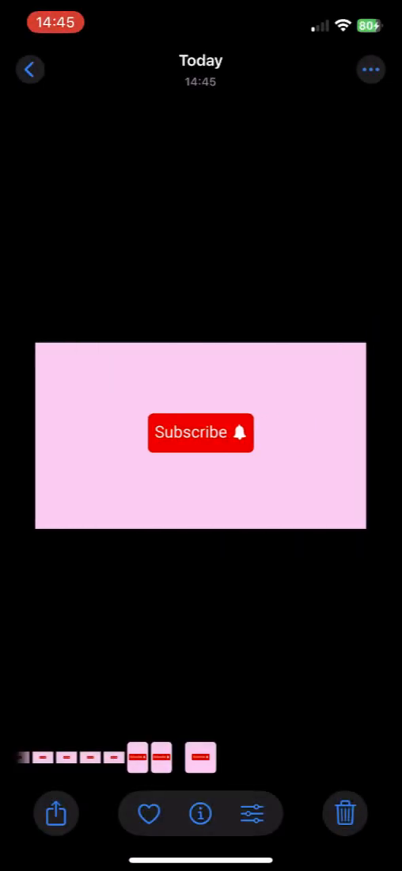
Step: Enter editing for the pink Subscribe still and switch to the Crop tool
click(257, 813)
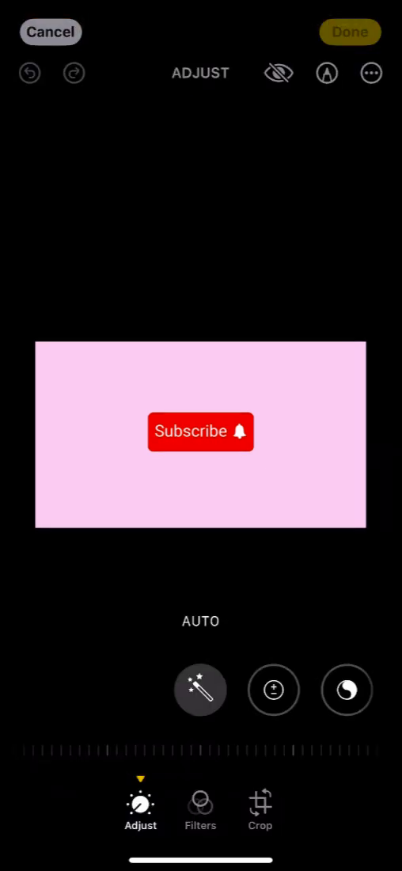
click(260, 803)
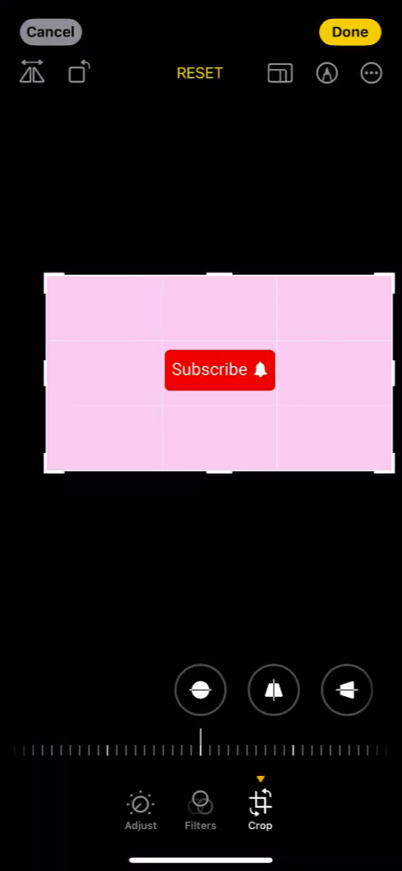